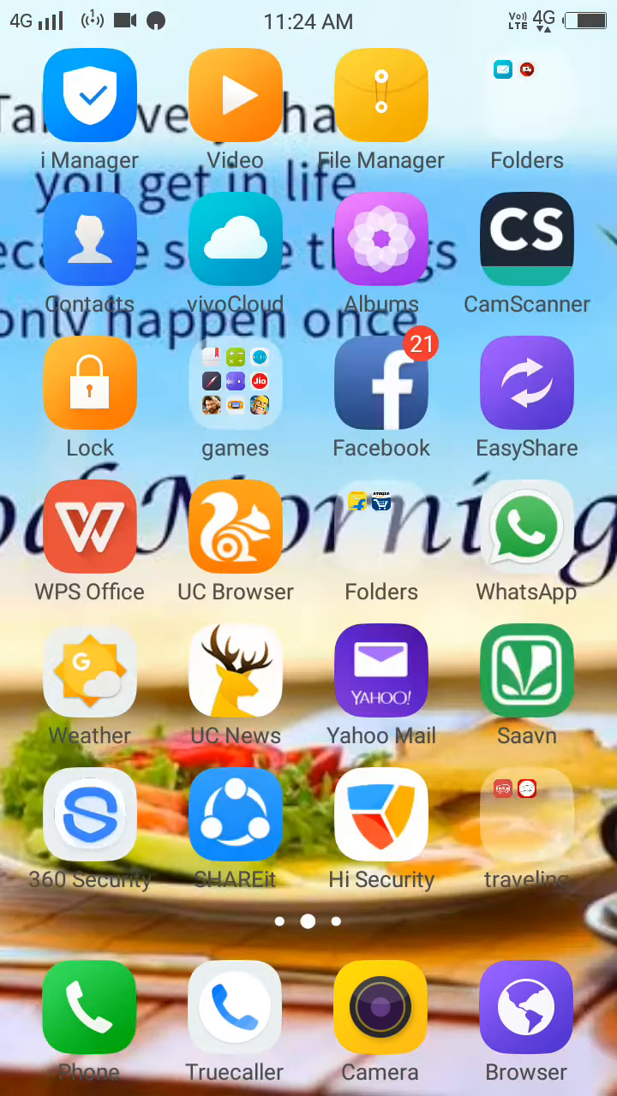
- Swipe the home screen left to the app page containing Remotr
scroll(left, 3)
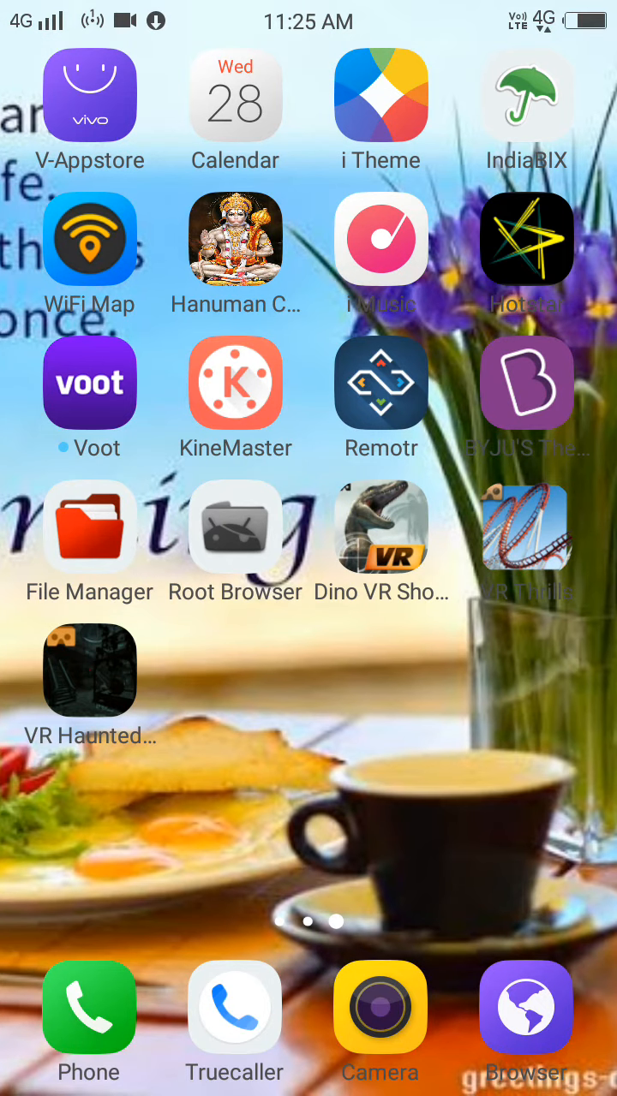
- Launch Remotr and stream the laptop's Windows desktop with gamepad overlays
click(380, 383)
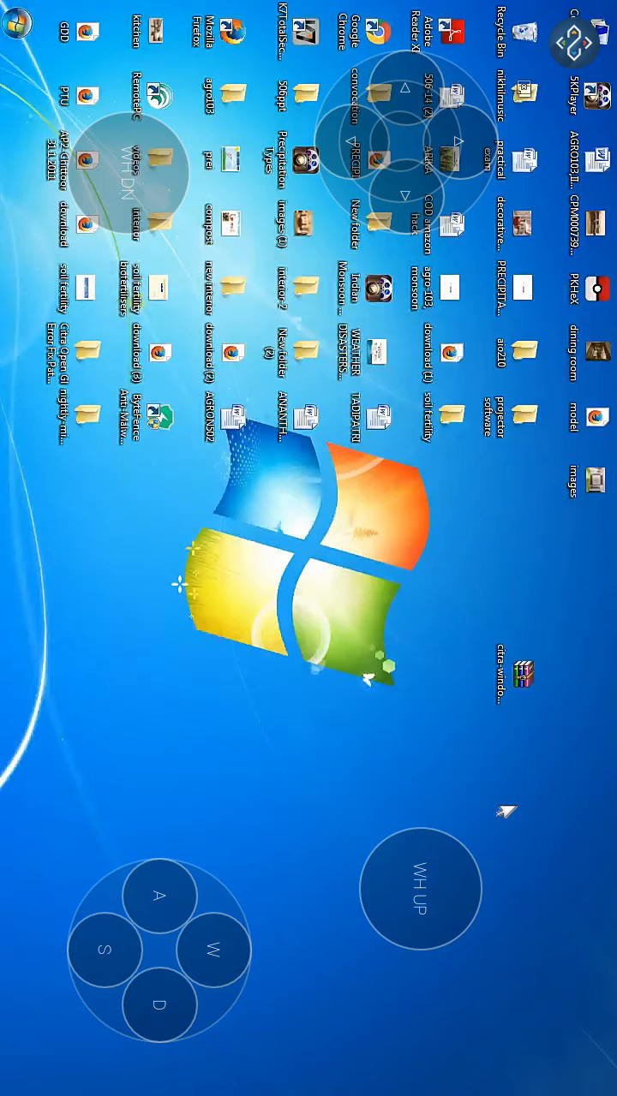
- Open Local Disk (E:) through the laptop's Start menu and Computer
click(213, 727)
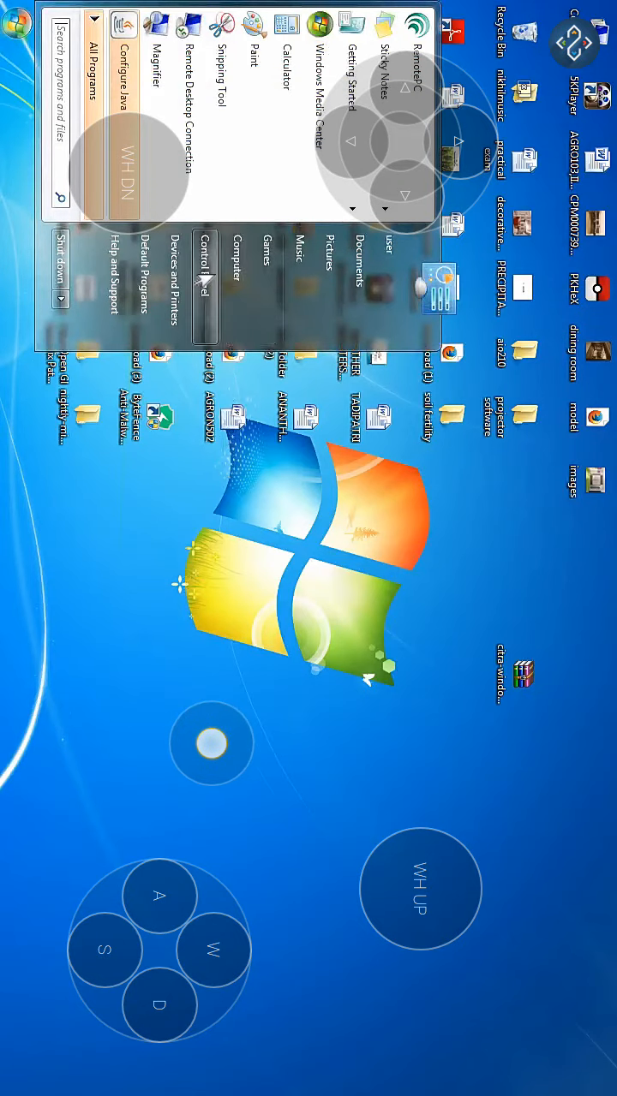
click(238, 246)
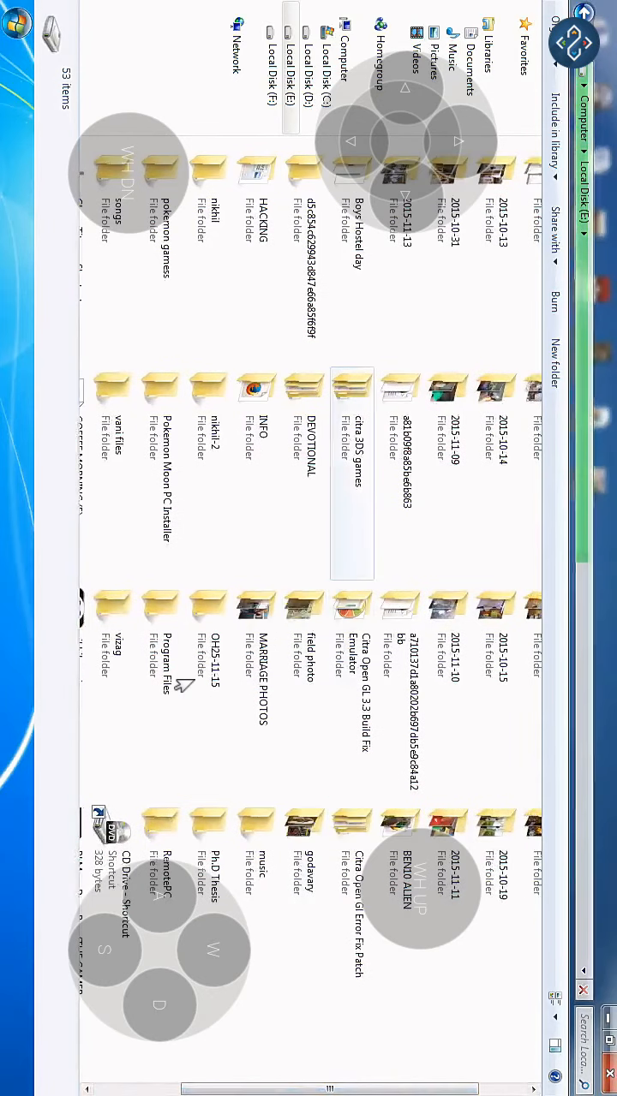
- Double-click the Citra folder in Explorer to launch the emulator
double_click(351, 407)
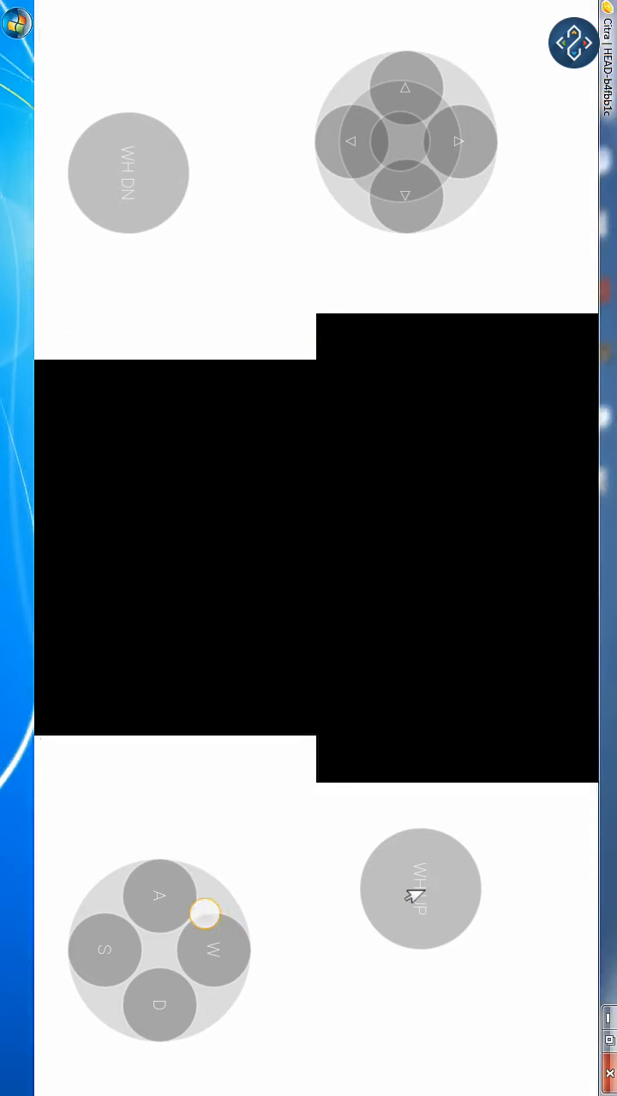
- Pass the title screen and continue the saved Pokémon game
click(573, 42)
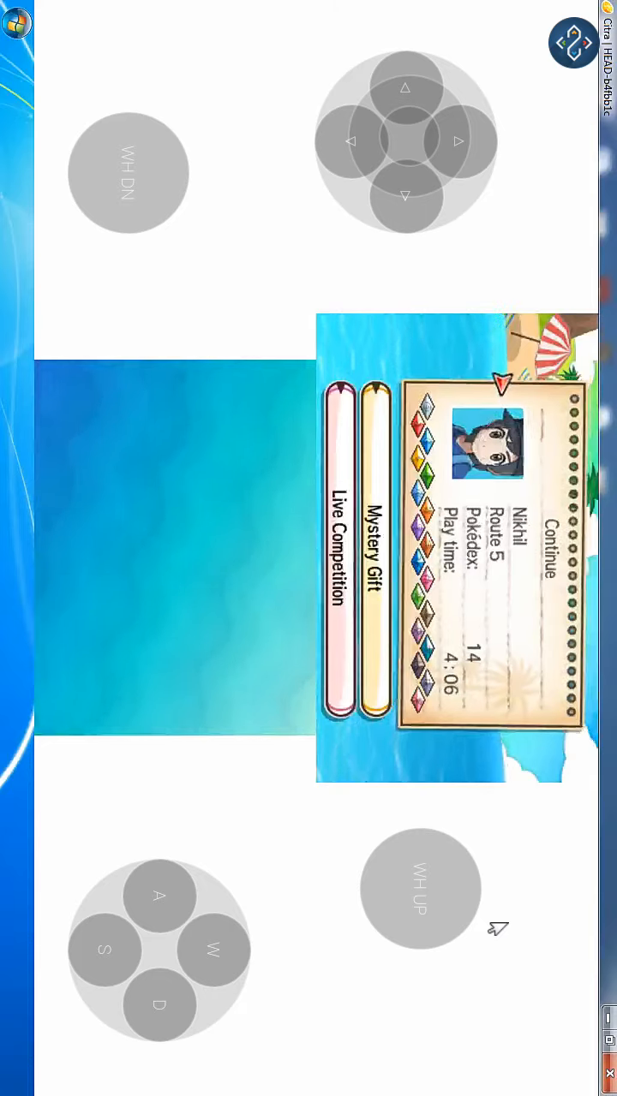
click(544, 552)
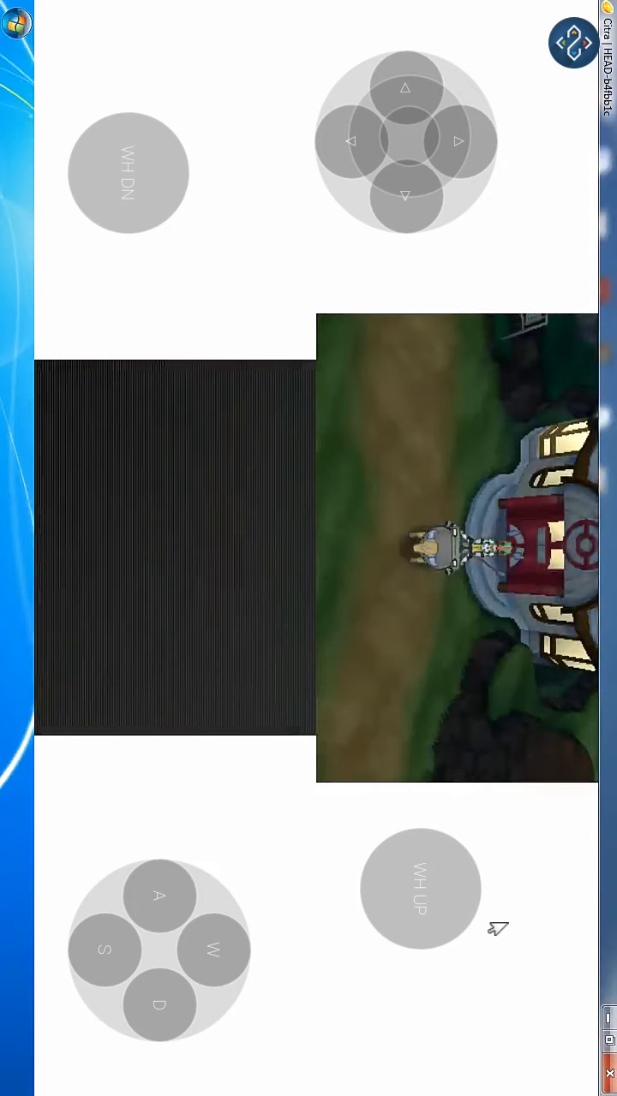
- Advance dialogue, walk up and down, then open Greninja in the party menu
click(406, 88)
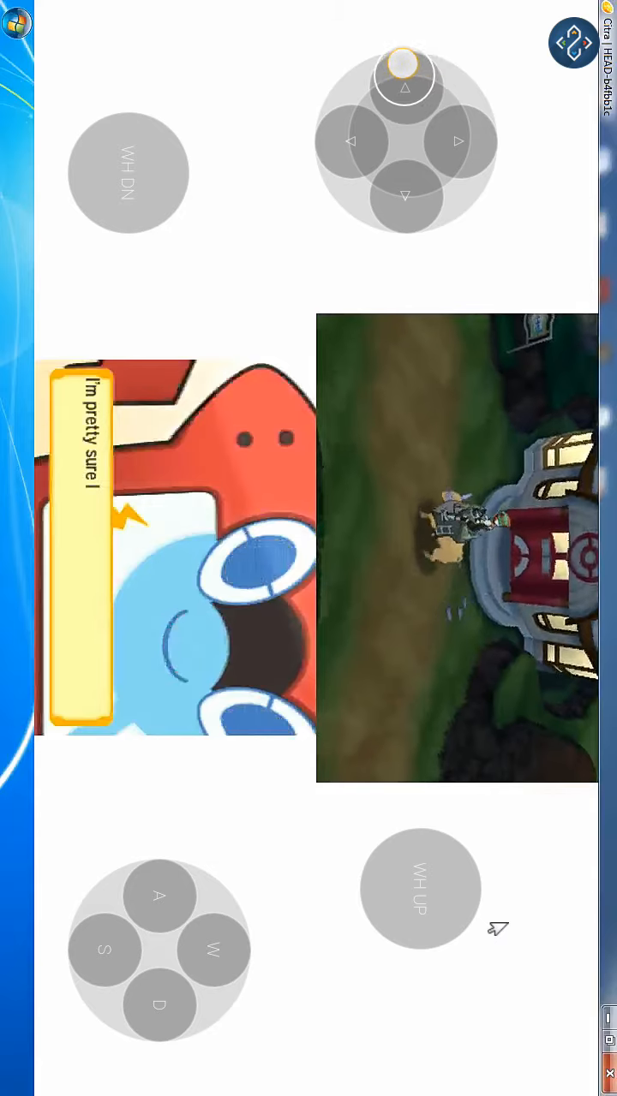
click(405, 198)
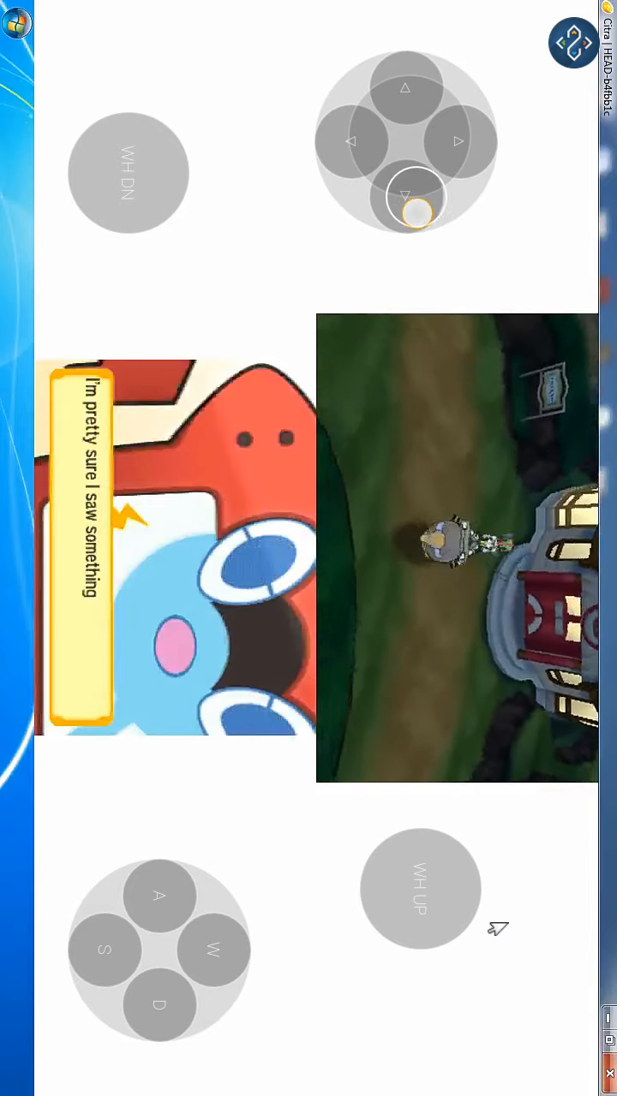
click(352, 103)
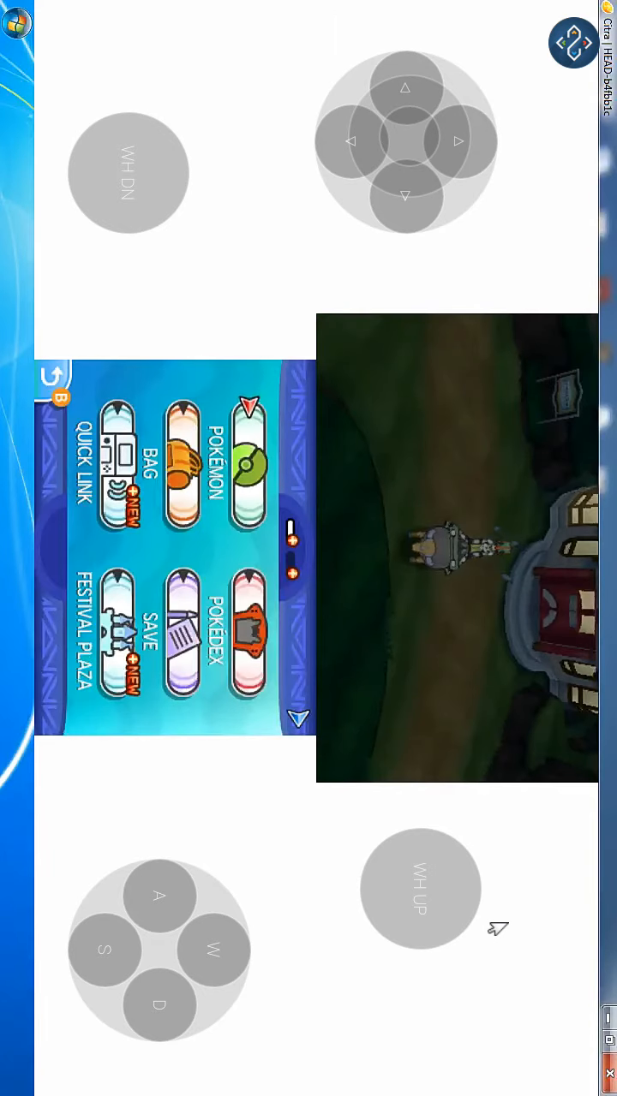
click(159, 895)
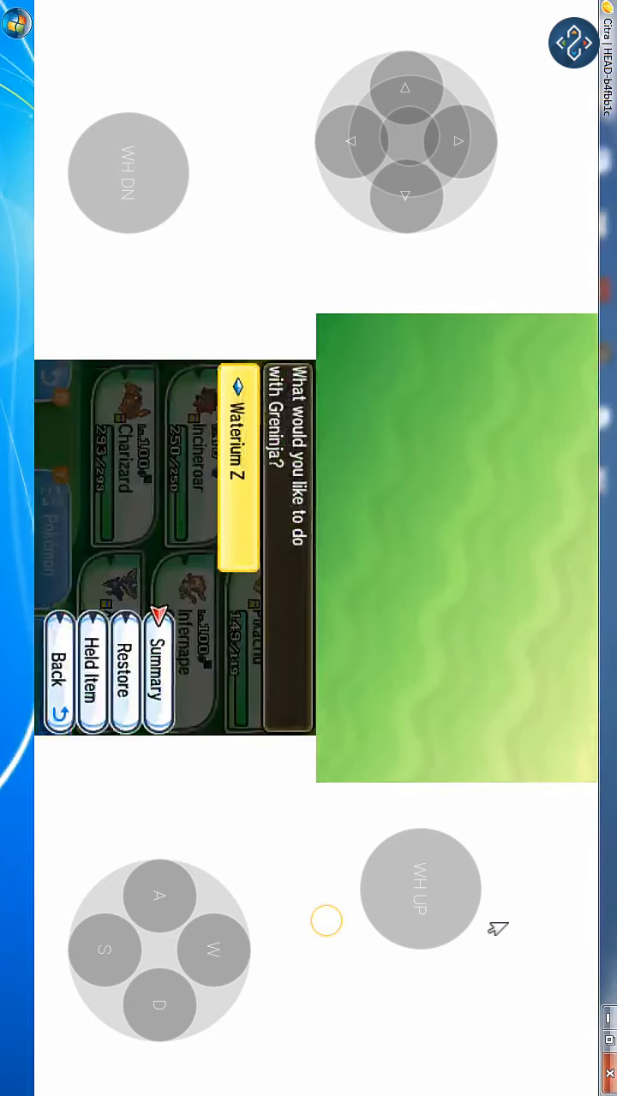
- Back out of Greninja's options and the party list, then decline the Java updater
click(57, 659)
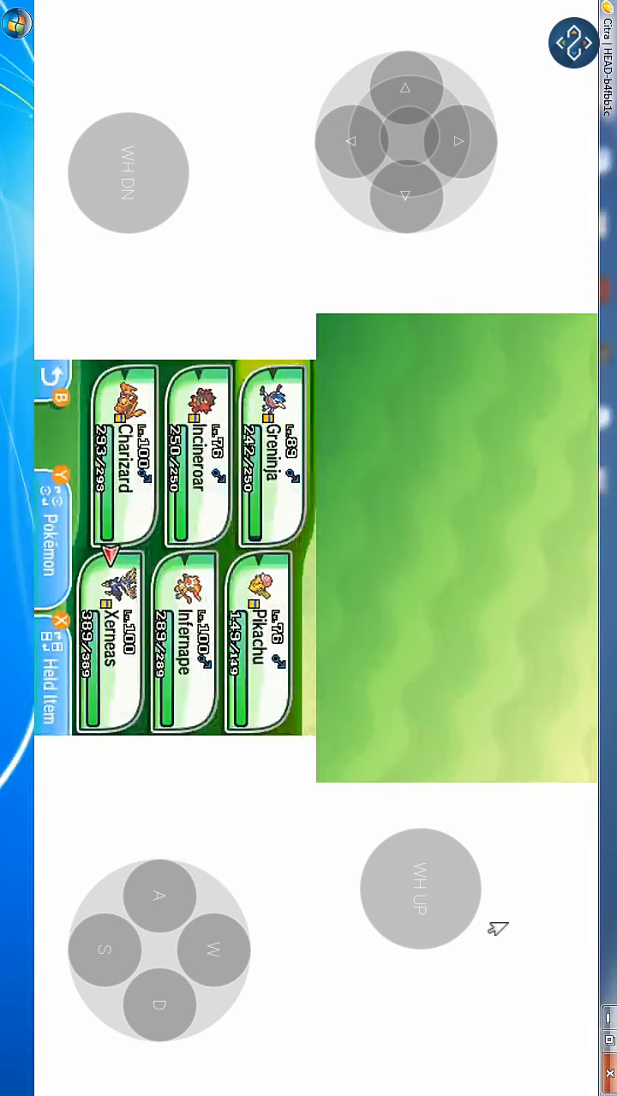
click(106, 951)
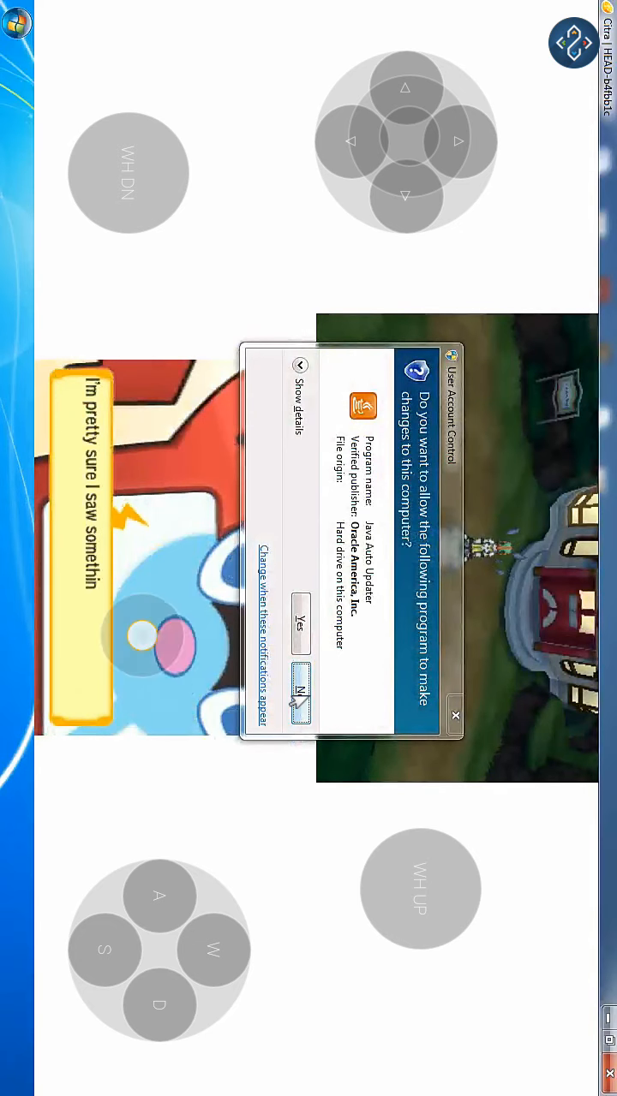
click(300, 689)
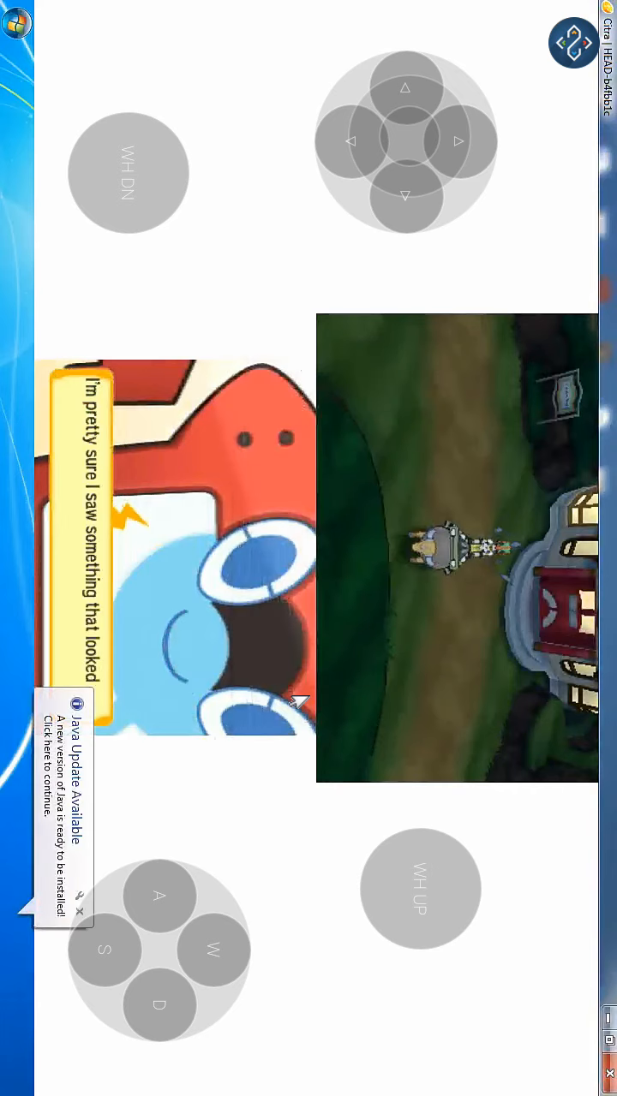